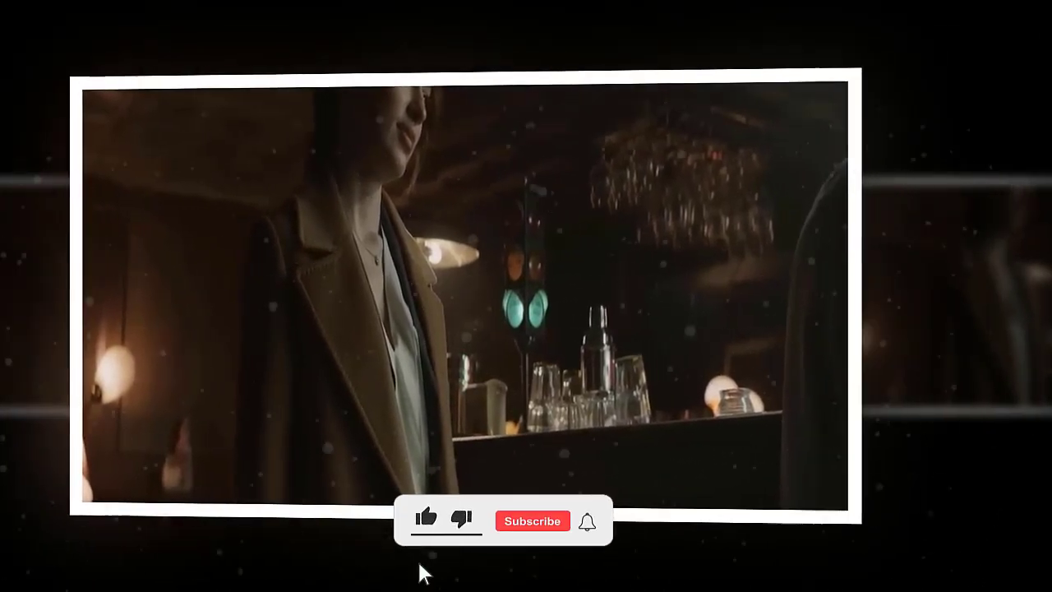
left_click(426, 518)
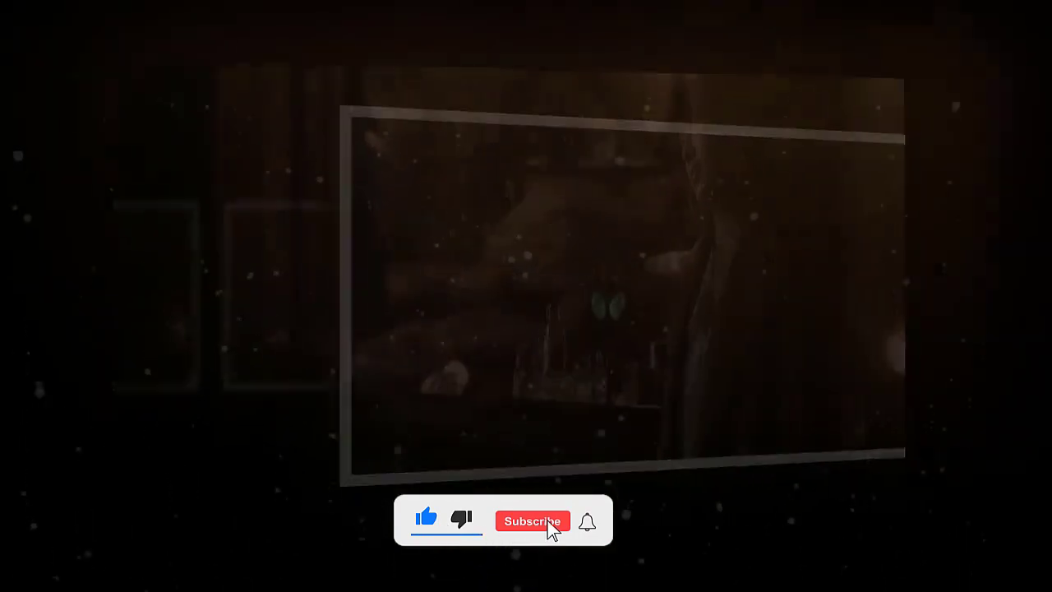
left_click(532, 520)
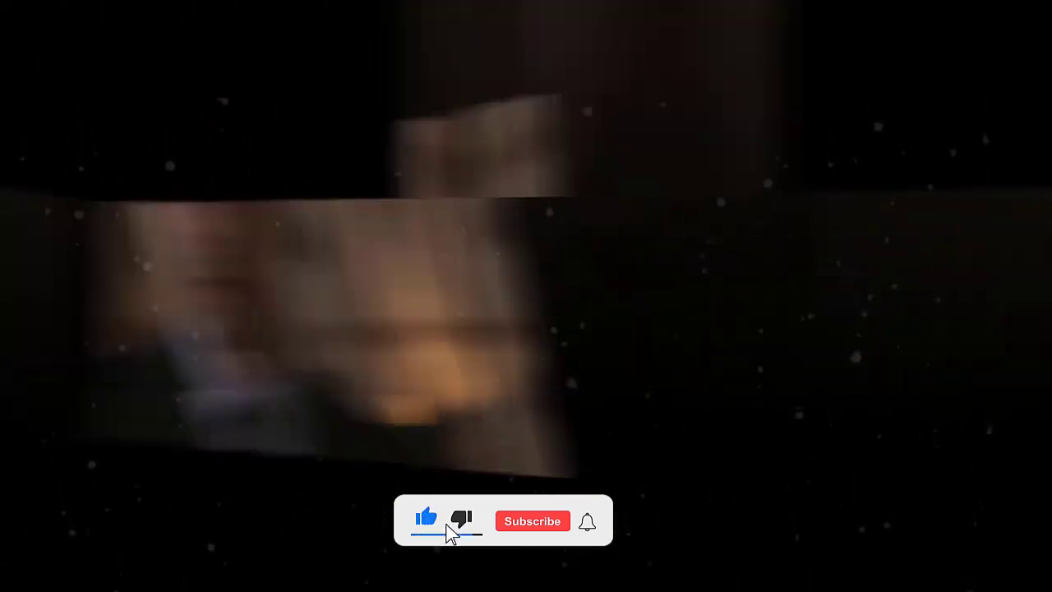
left_click(532, 520)
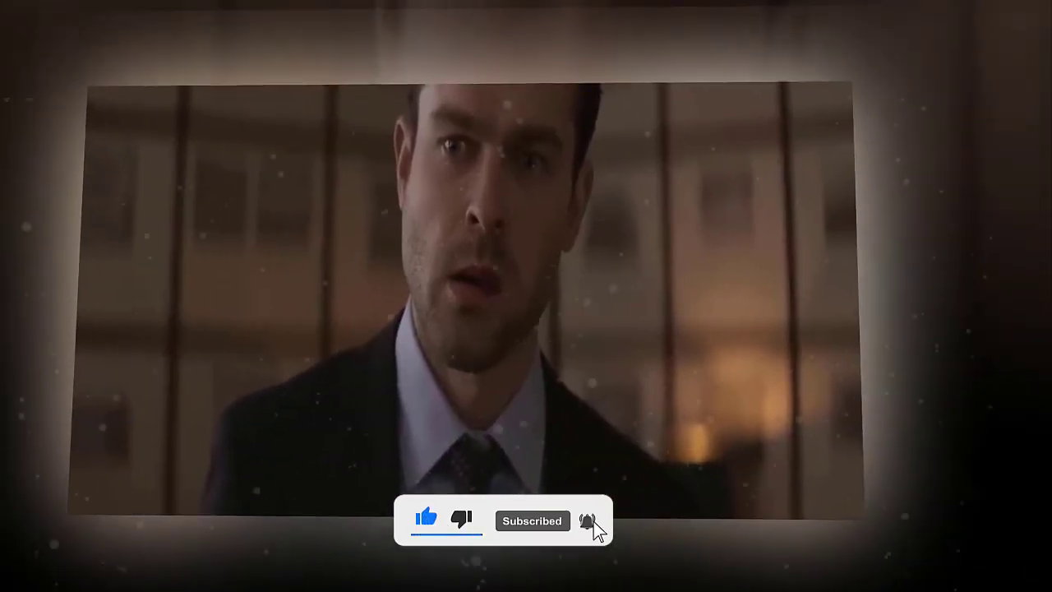